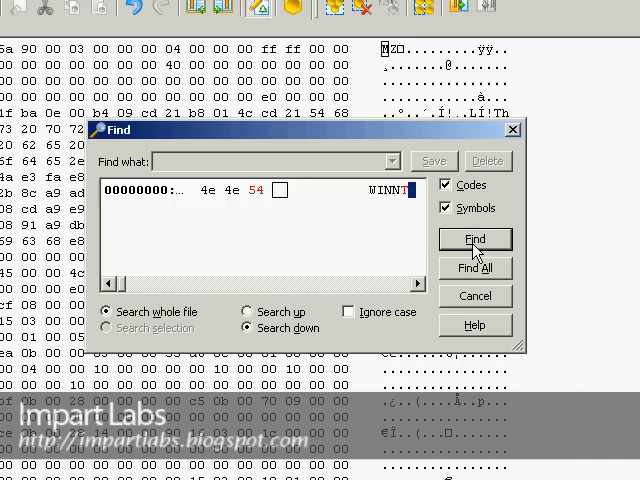
Step: Find the next occurrence of WINNT in dmboot.sys
click(476, 240)
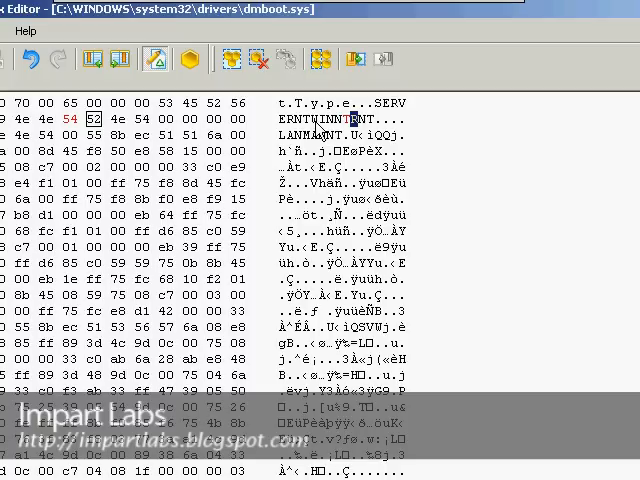
mouse_move(364, 128)
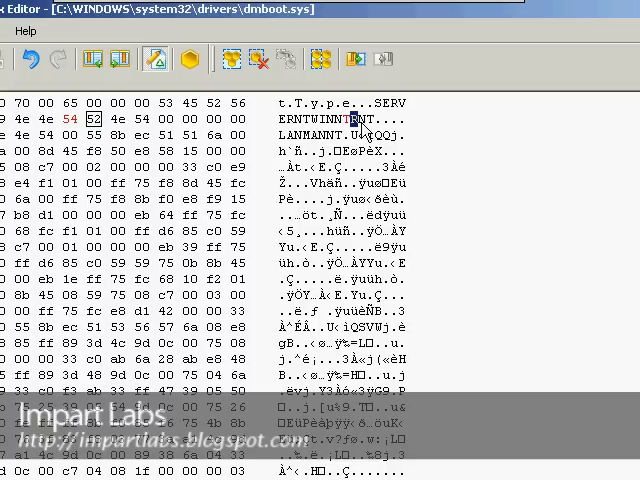
mouse_move(366, 130)
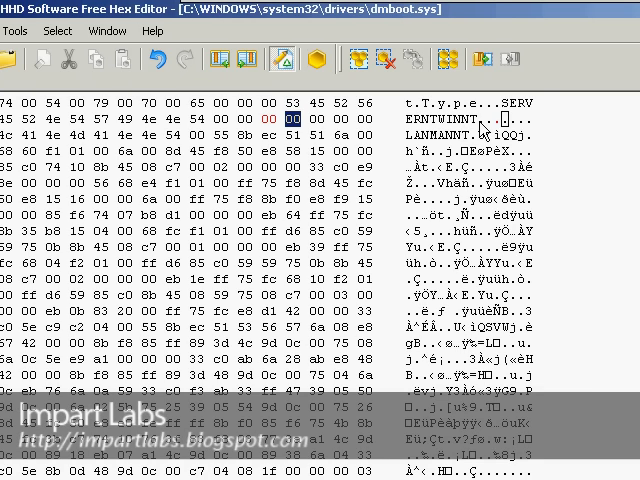
mouse_move(476, 136)
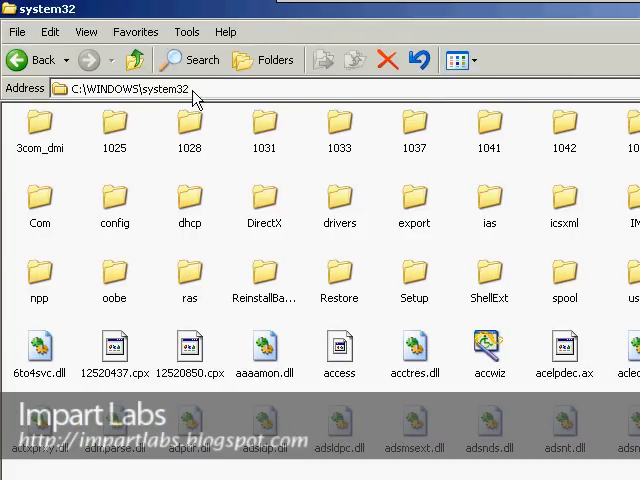
mouse_move(272, 356)
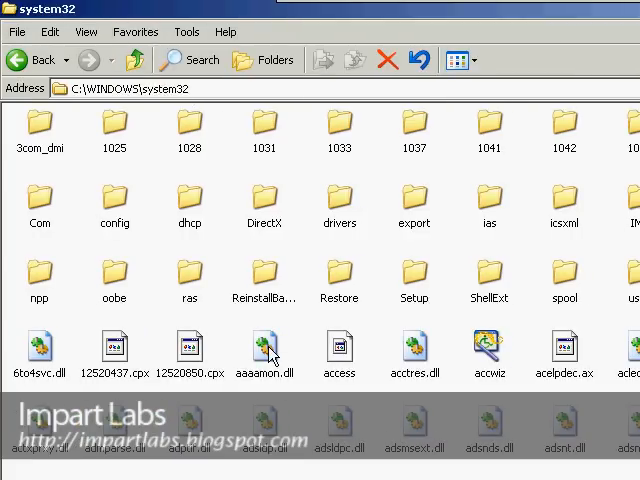
Step: Browse the system32 listing down to the DLL files starting with d
click(264, 352)
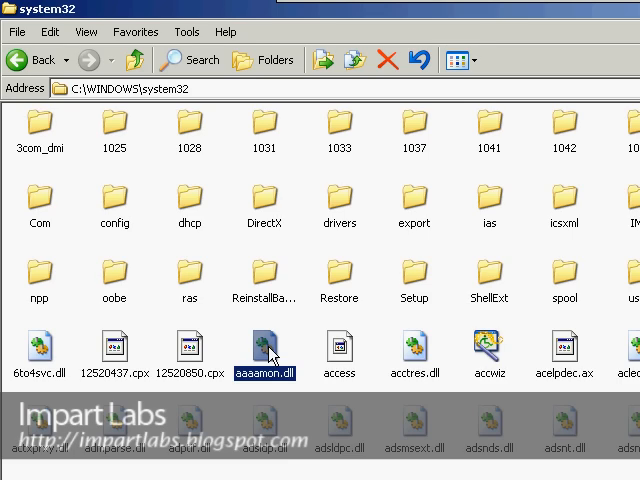
scroll(down, 3)
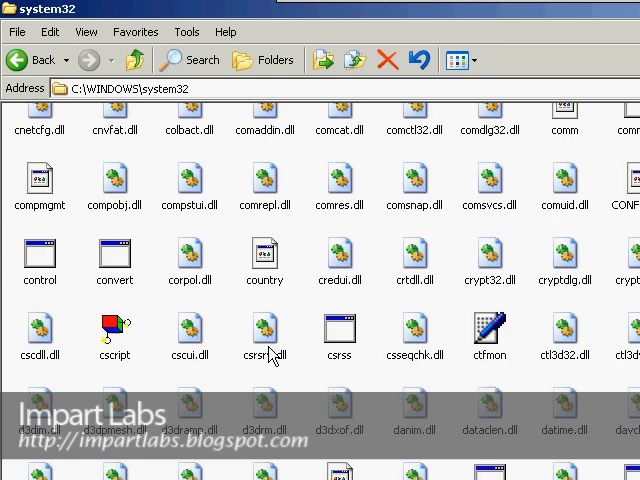
scroll(down, 3)
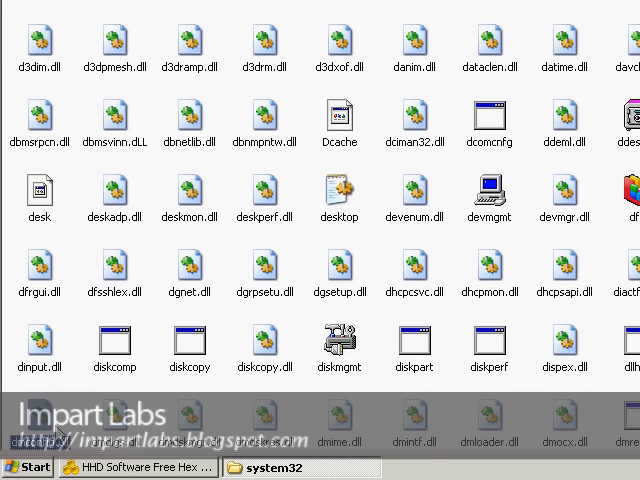
mouse_move(62, 416)
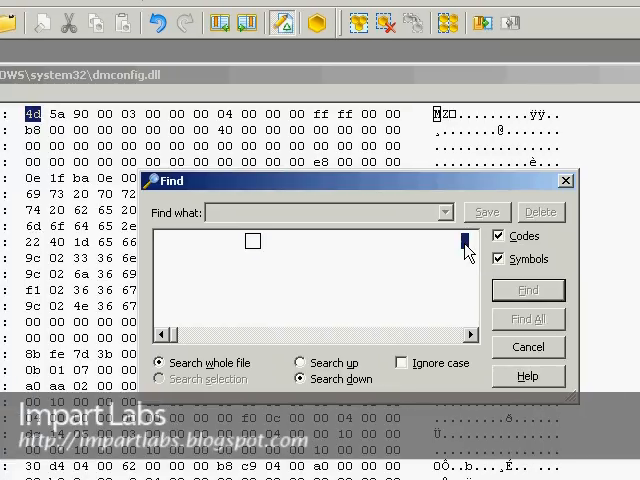
Step: Enter LANMANNT as the search text for dmconfig.dll
text(4c 41 4e 4e 54    LANMANNT)
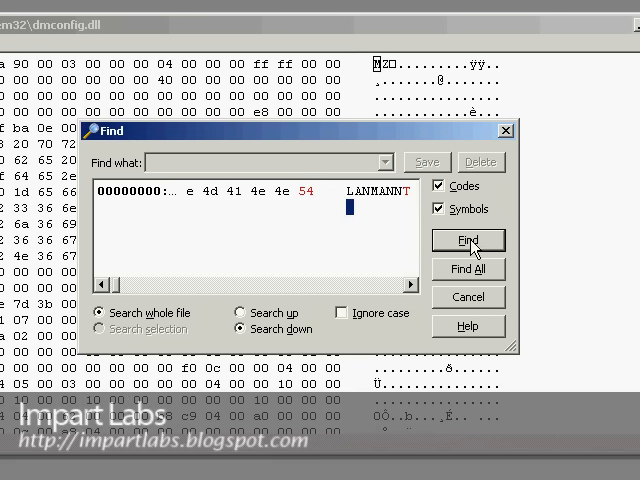
mouse_move(400, 212)
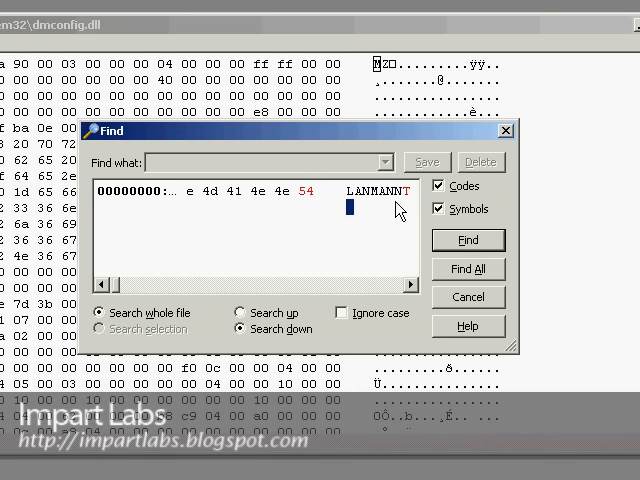
Step: Locate the LANMANNT string with SERVERNT and WINNT beside it in dmconfig.dll
click(468, 240)
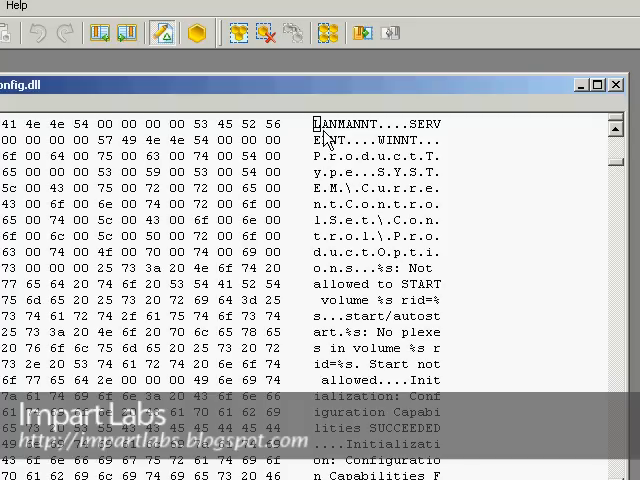
mouse_move(390, 138)
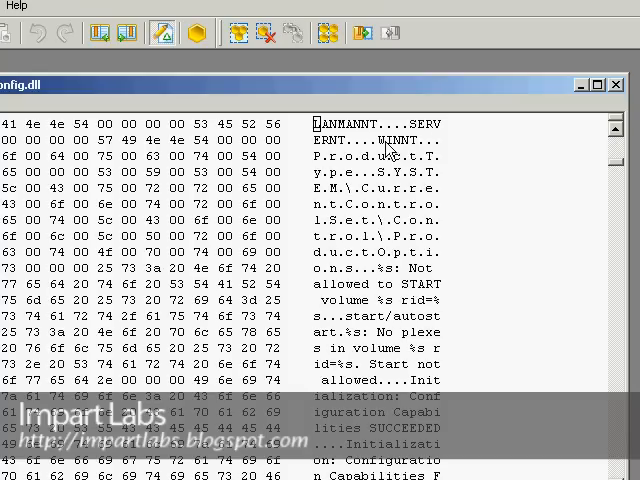
mouse_move(390, 150)
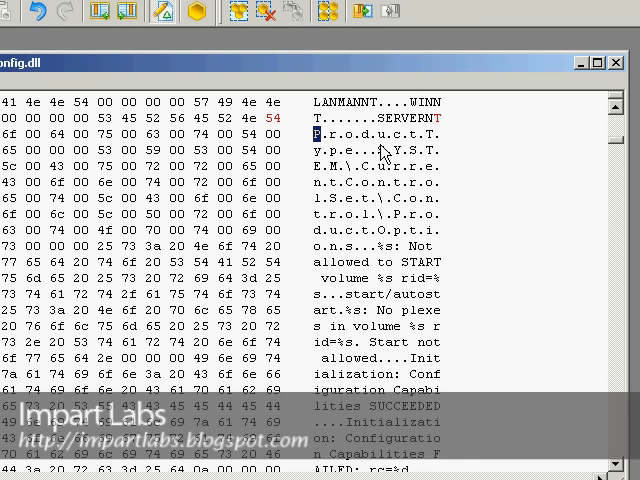
mouse_move(384, 150)
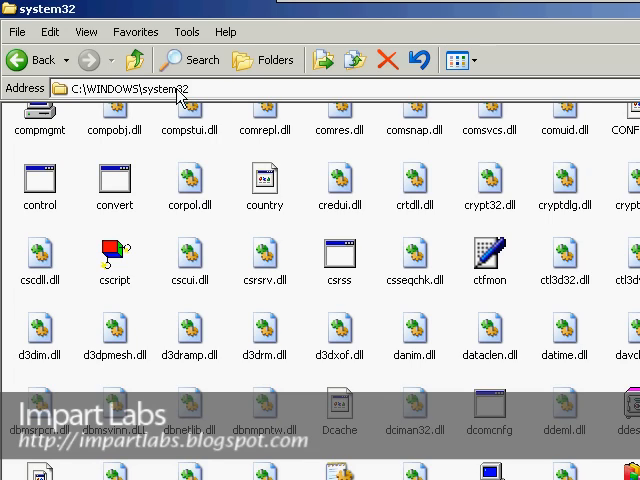
Step: Locate dmadmin.exe in system32 and open it in the hex editor
scroll(down, 3)
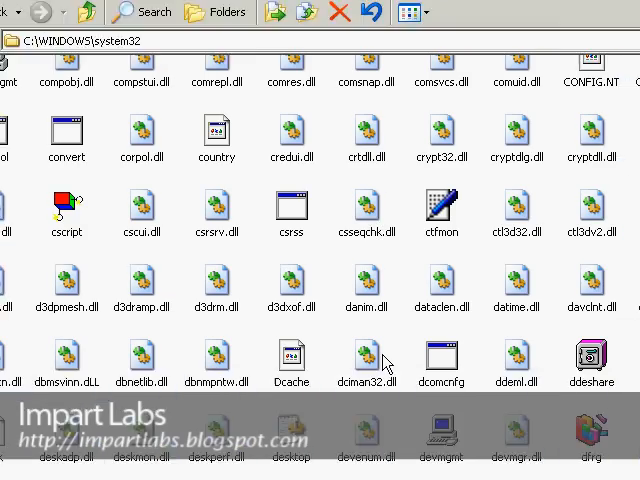
scroll(down, 3)
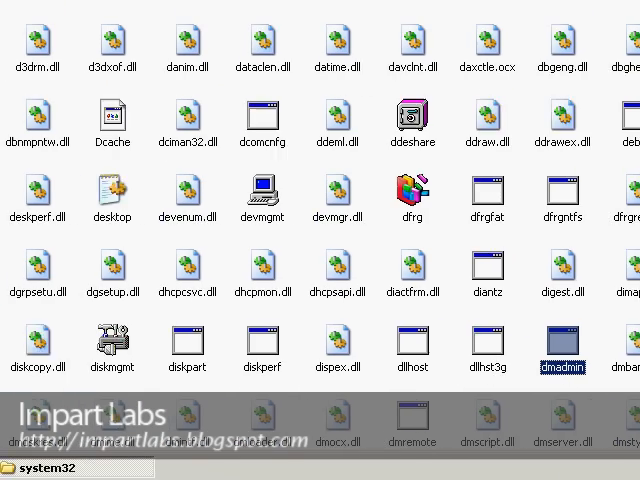
double_click(562, 354)
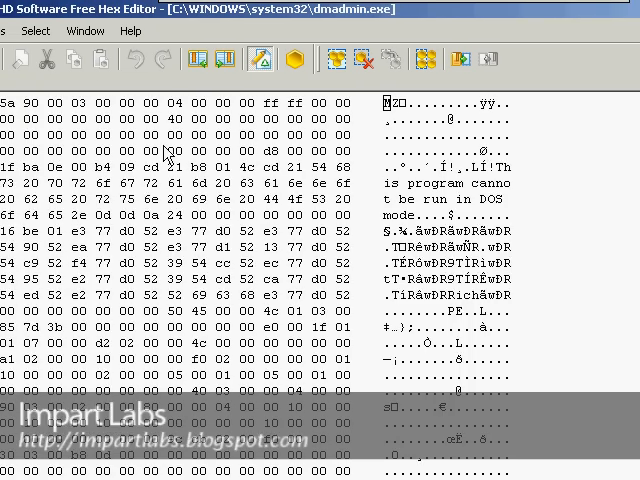
Step: Start a Find search in dmadmin.exe from the Edit menu
click(40, 32)
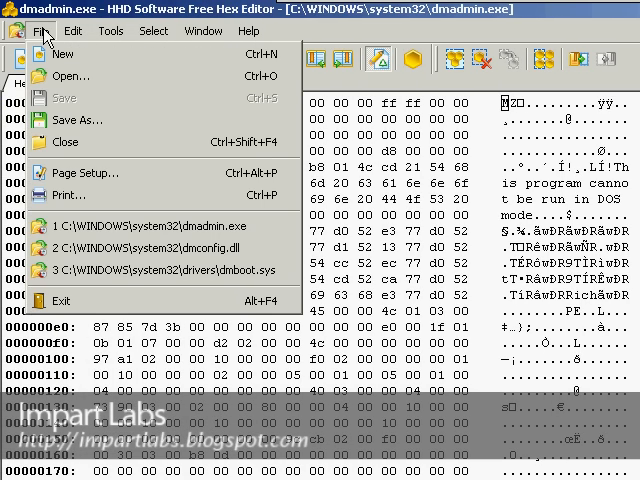
click(108, 32)
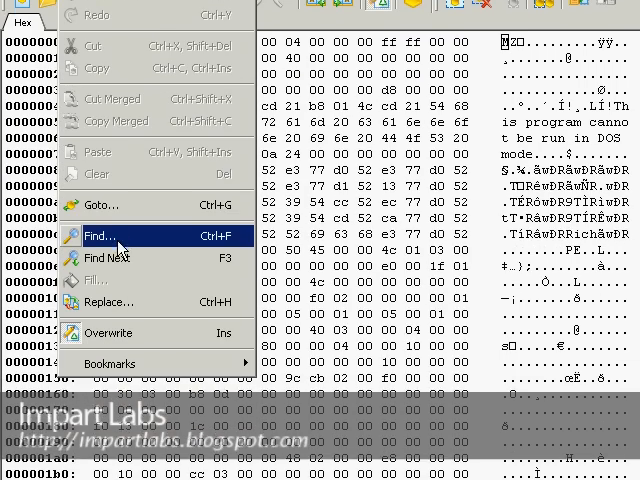
click(100, 236)
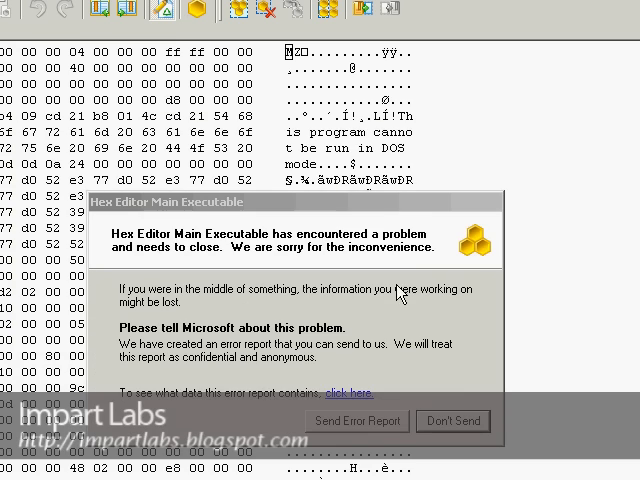
Step: Dismiss the crash error report with Don't Send, closing the editor
click(452, 420)
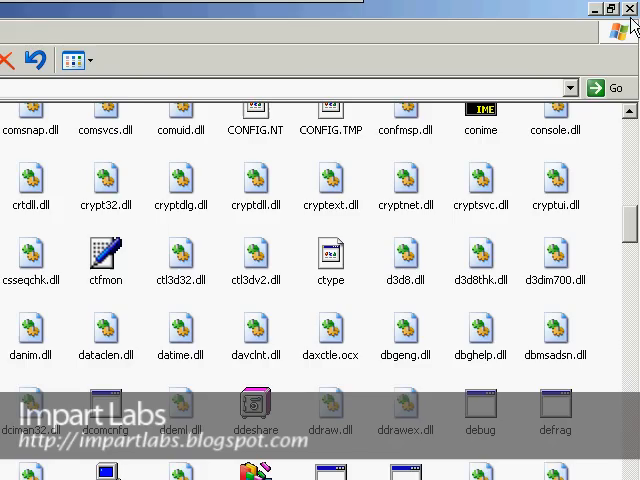
Step: Relaunch HHD Free Hex Editor from the desktop and reopen dmadmin.exe in it
scroll(down, 3)
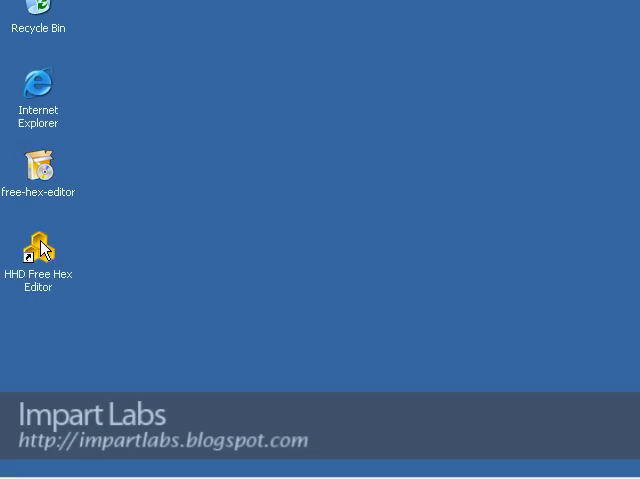
double_click(36, 248)
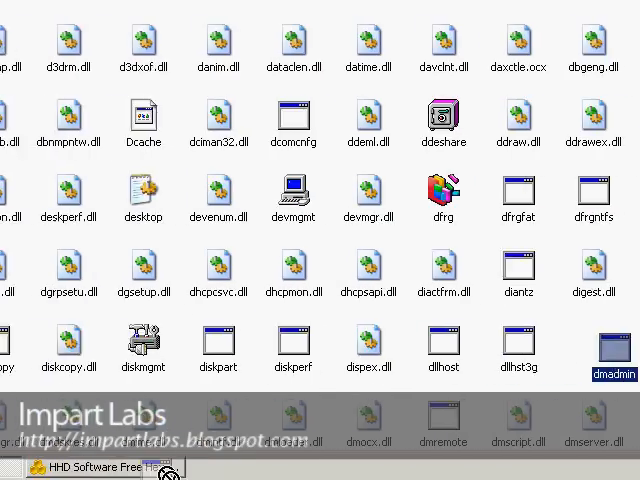
double_click(612, 350)
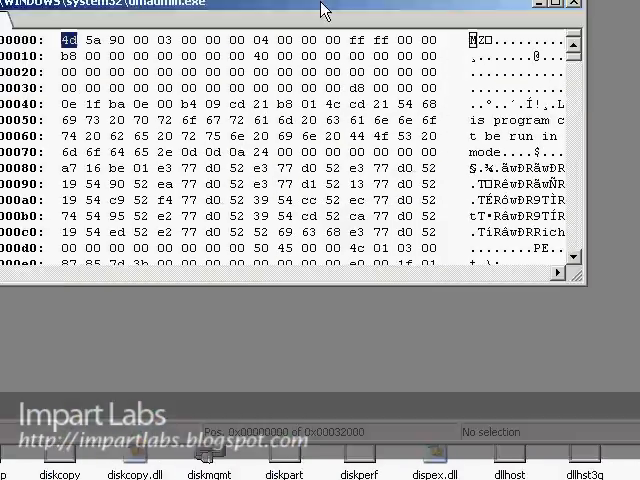